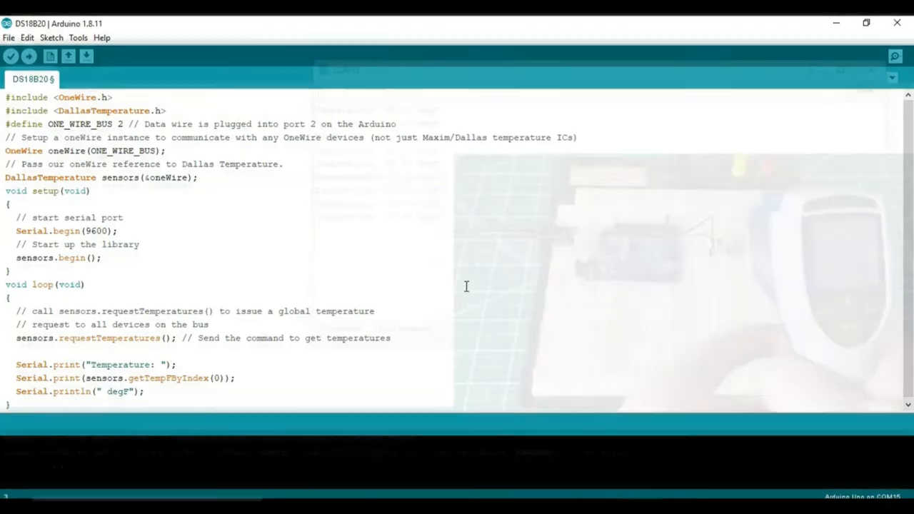
- Scroll the DS18B20 datasheet past features and pin configurations to page 2's maximum ratings
left_click(893, 56)
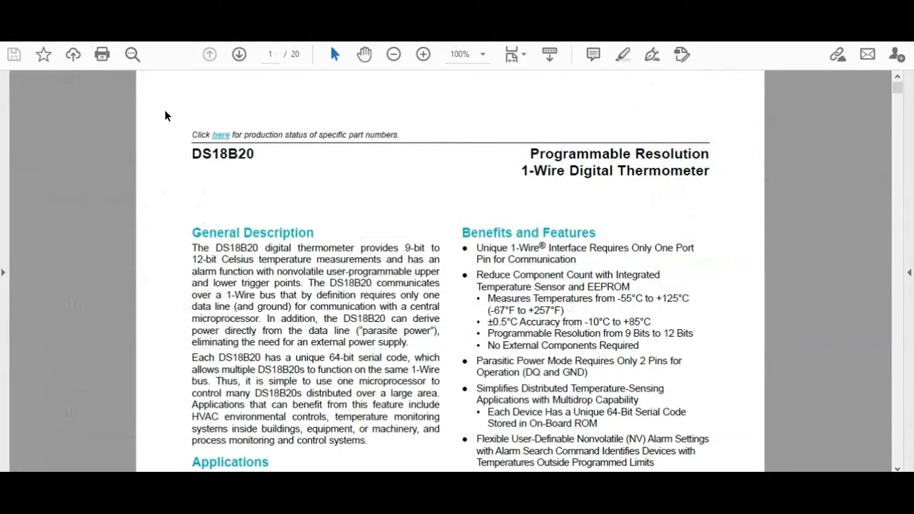
mouse_move(157, 123)
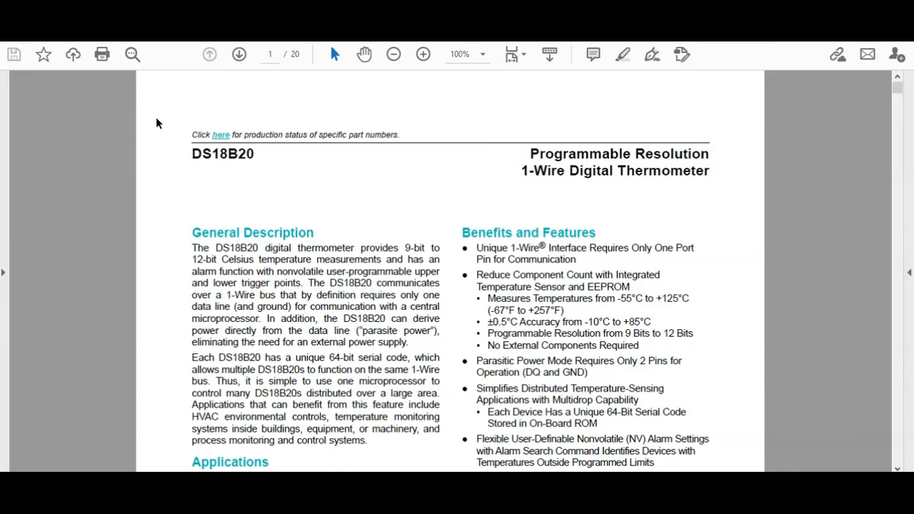
scroll("down", 3)
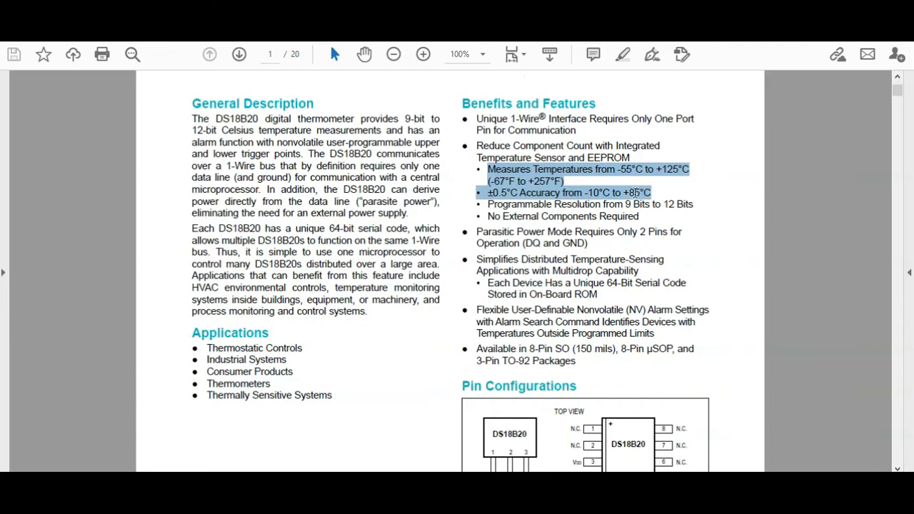
scroll("down", 3)
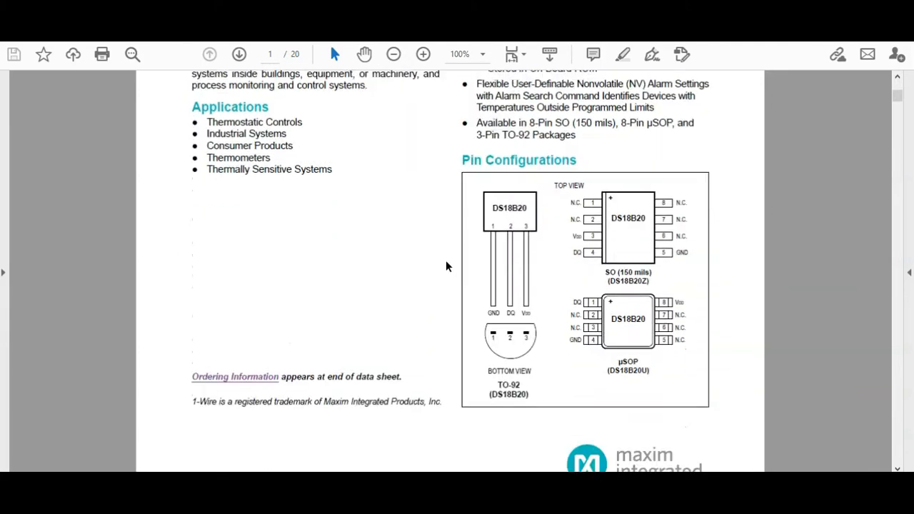
left_click(239, 55)
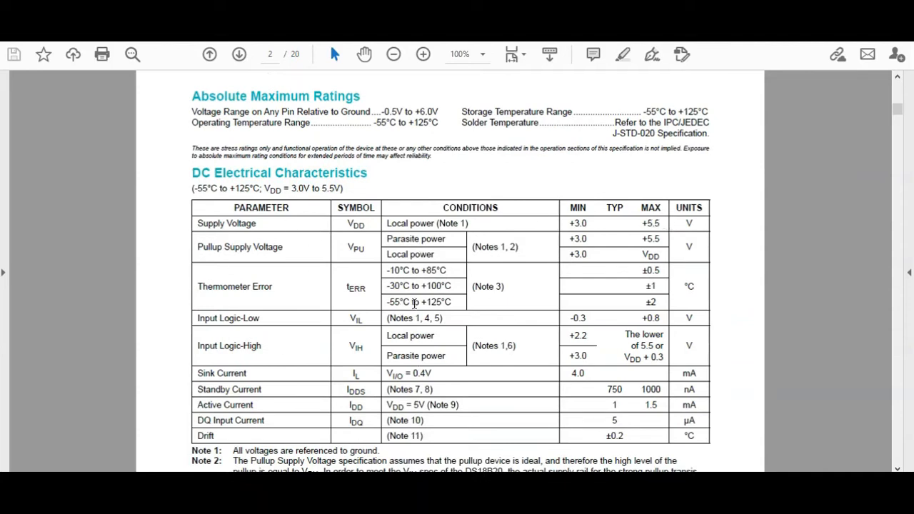
- View the typical error curve on page 3, then return to the datasheet's first page
left_click(238, 54)
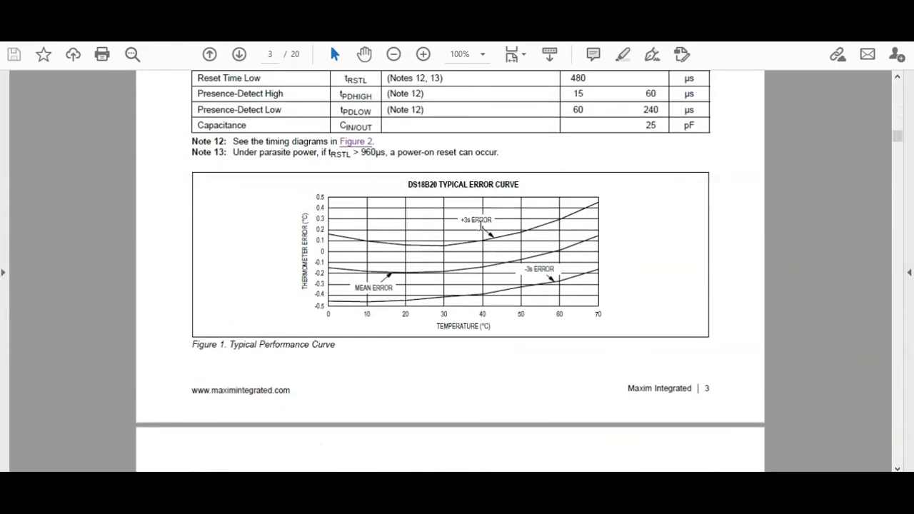
mouse_move(359, 271)
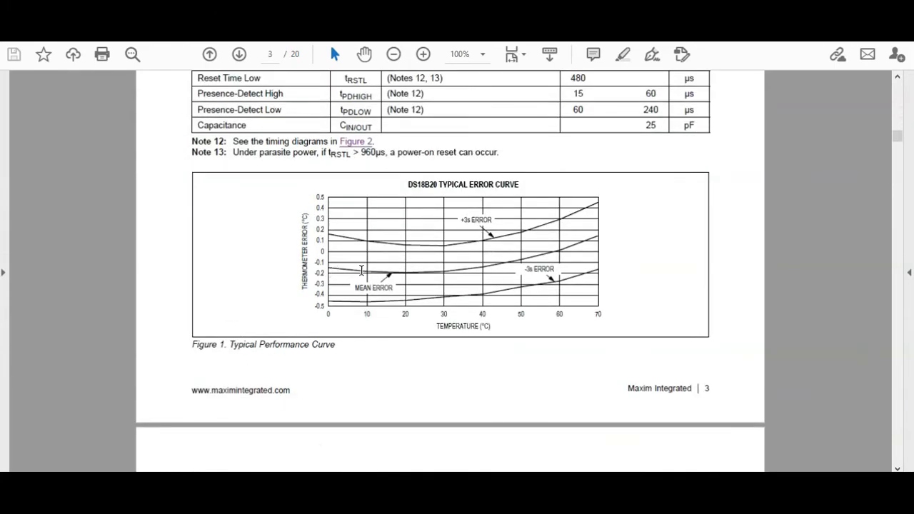
mouse_move(500, 298)
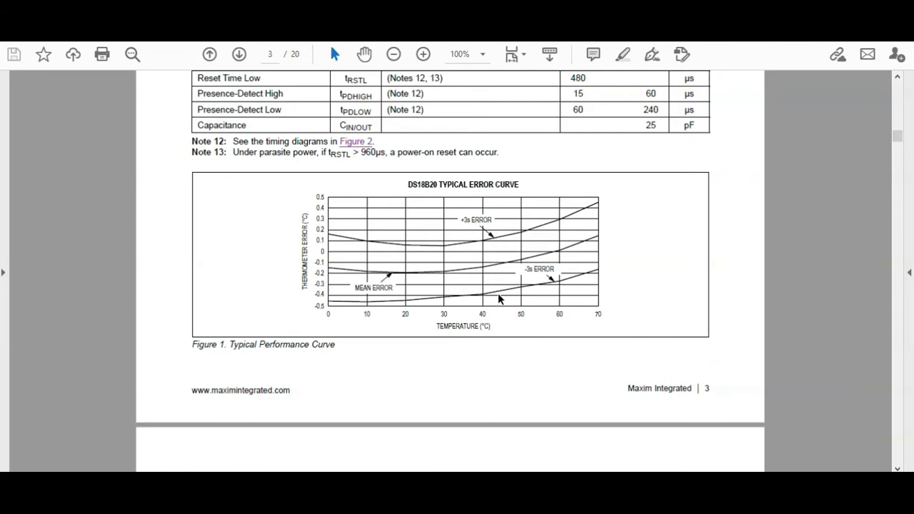
mouse_move(469, 223)
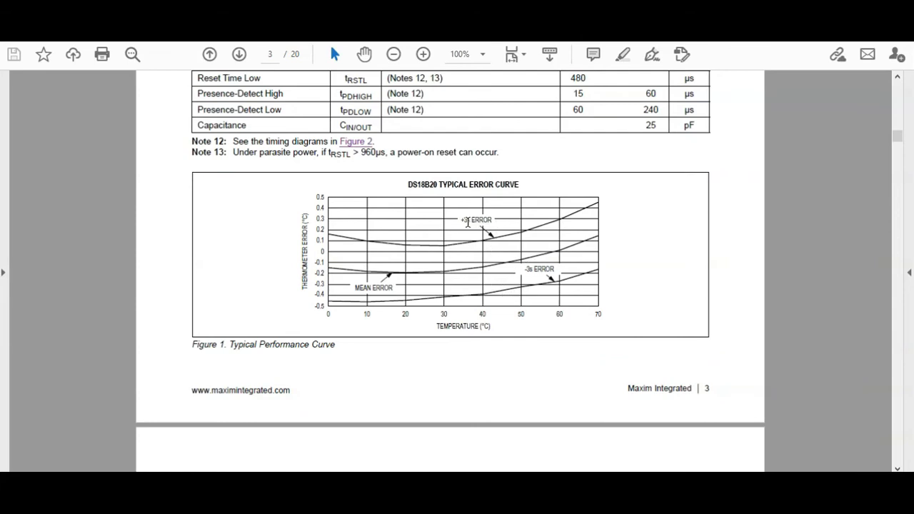
mouse_move(546, 292)
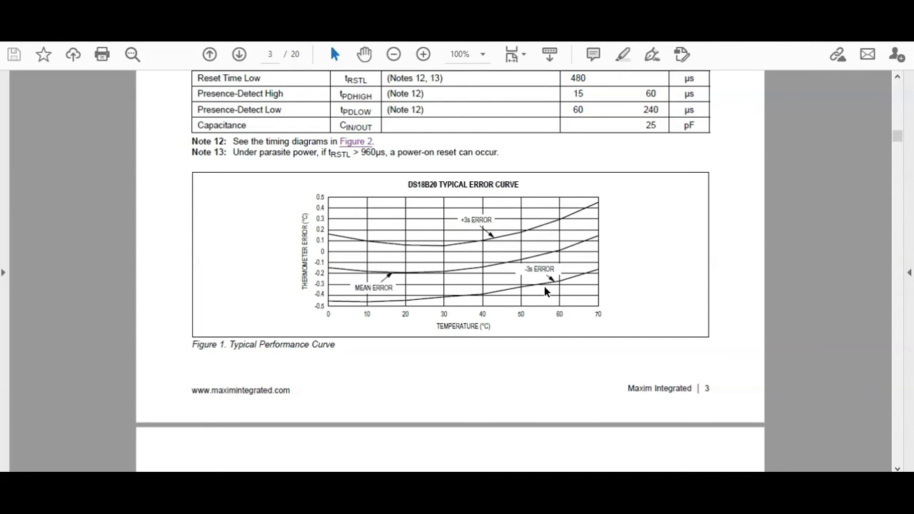
mouse_move(557, 235)
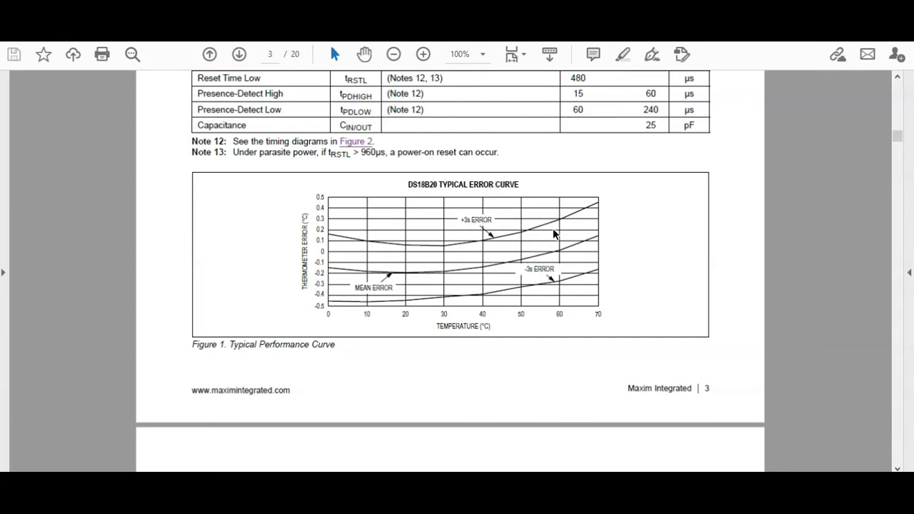
mouse_move(322, 301)
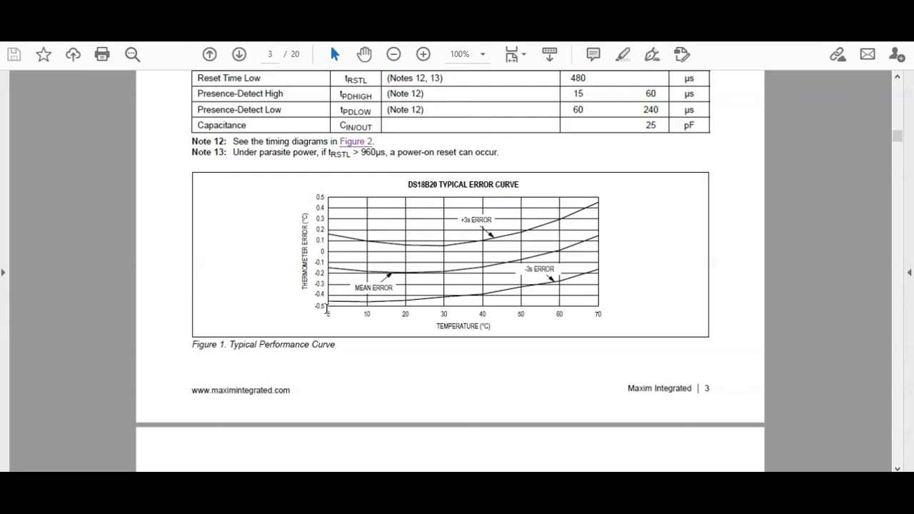
mouse_move(608, 205)
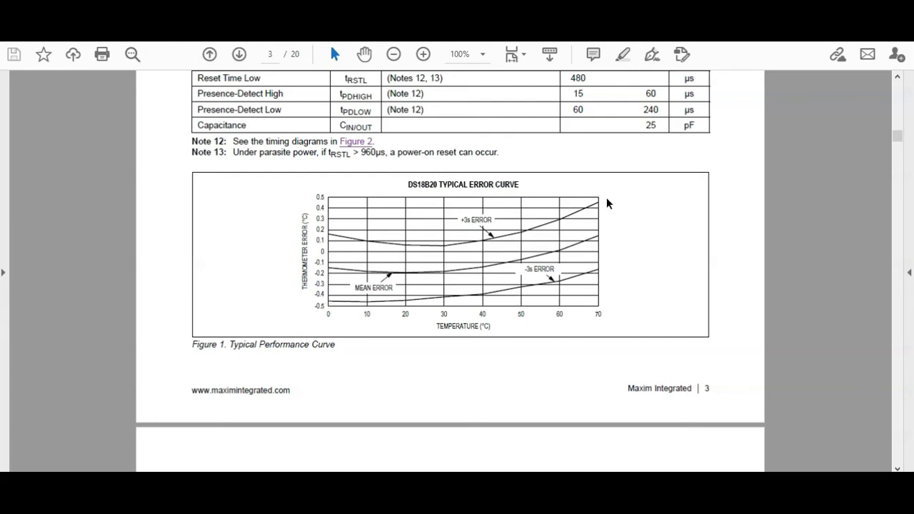
mouse_move(274, 271)
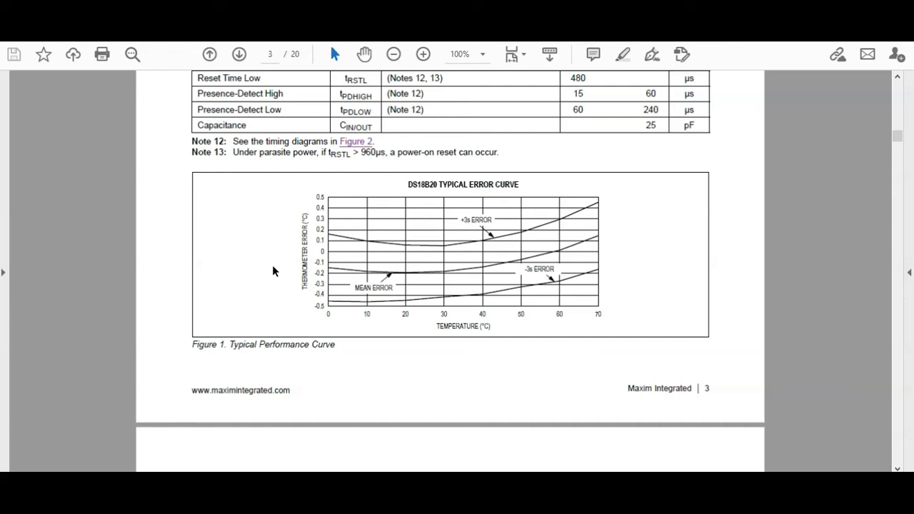
mouse_move(273, 265)
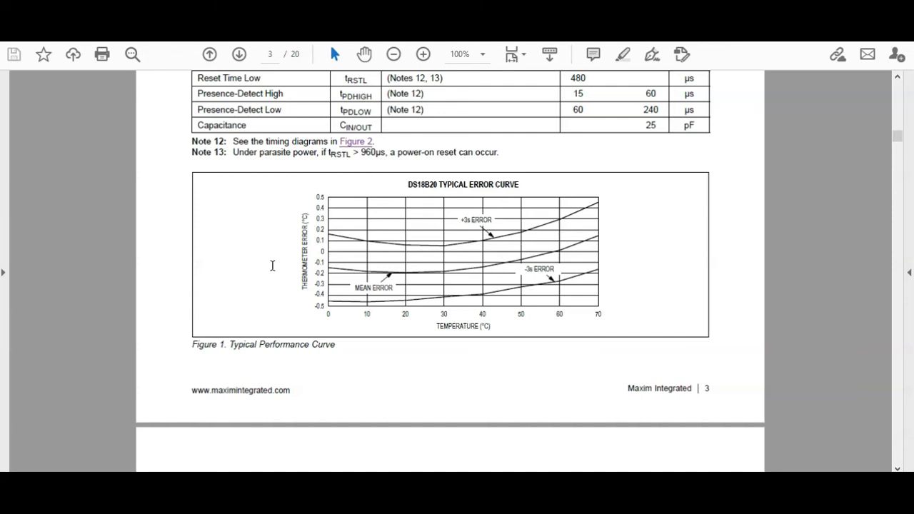
scroll("down", 3)
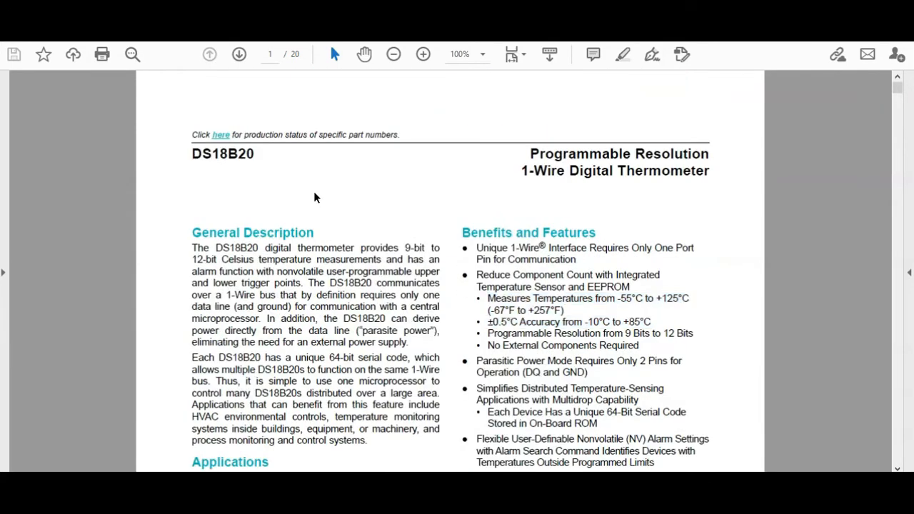
mouse_move(325, 187)
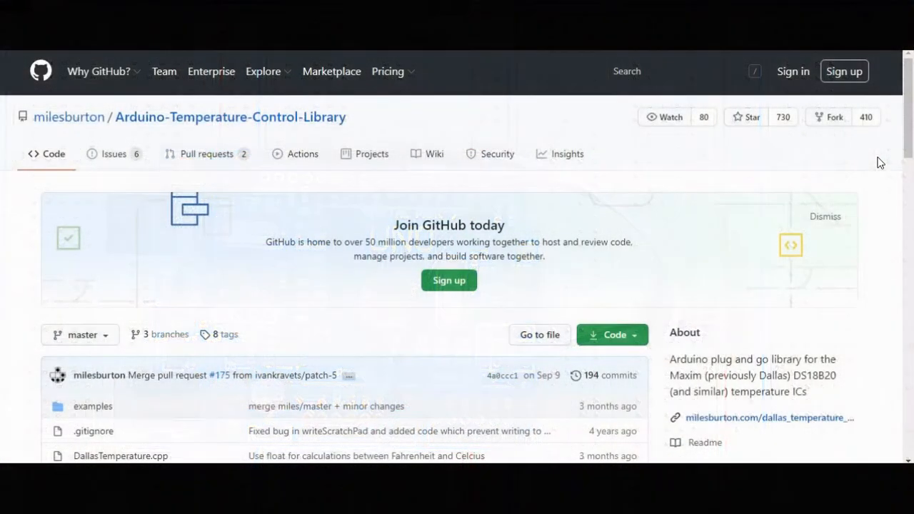
- Download the Arduino-Temperature-Control-Library repository as a ZIP via Code > Download ZIP
scroll("down", 3)
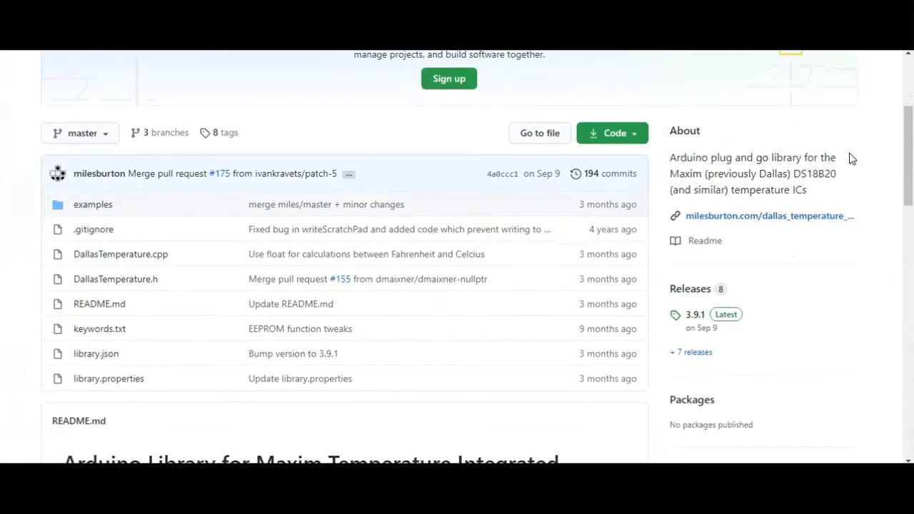
left_click(611, 133)
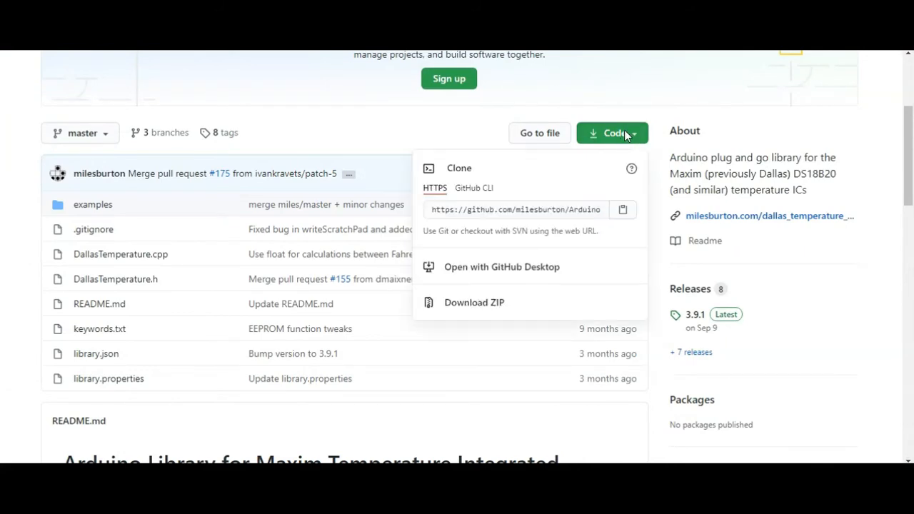
mouse_move(474, 302)
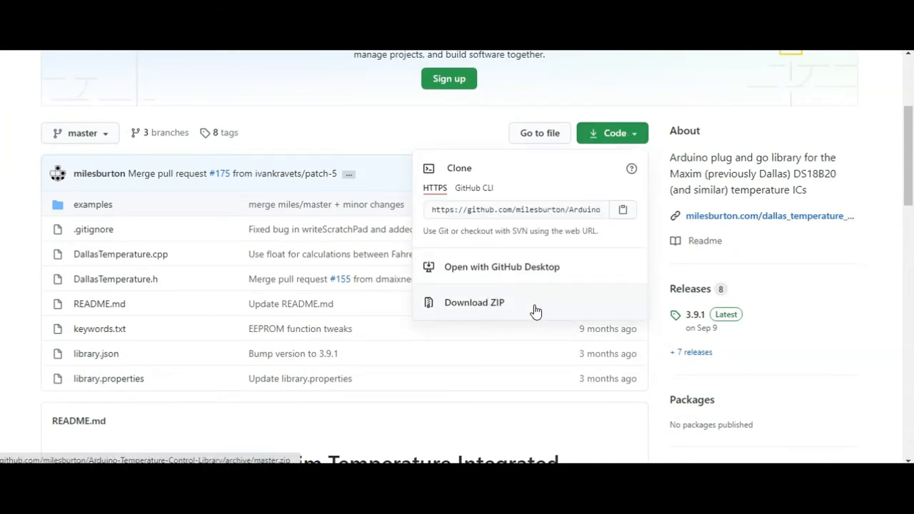
left_click(474, 303)
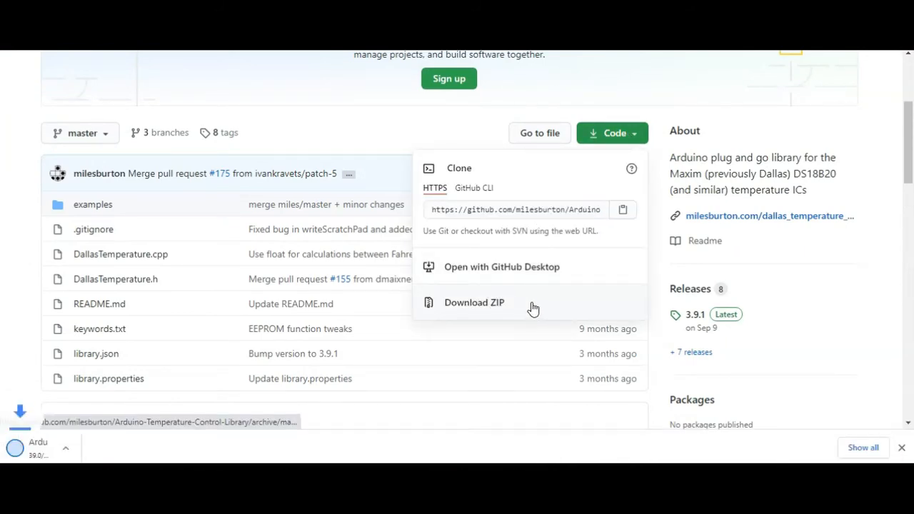
- Download PaulStoffregen's OneWire repository as a ZIP via Code > Download ZIP
left_click(474, 303)
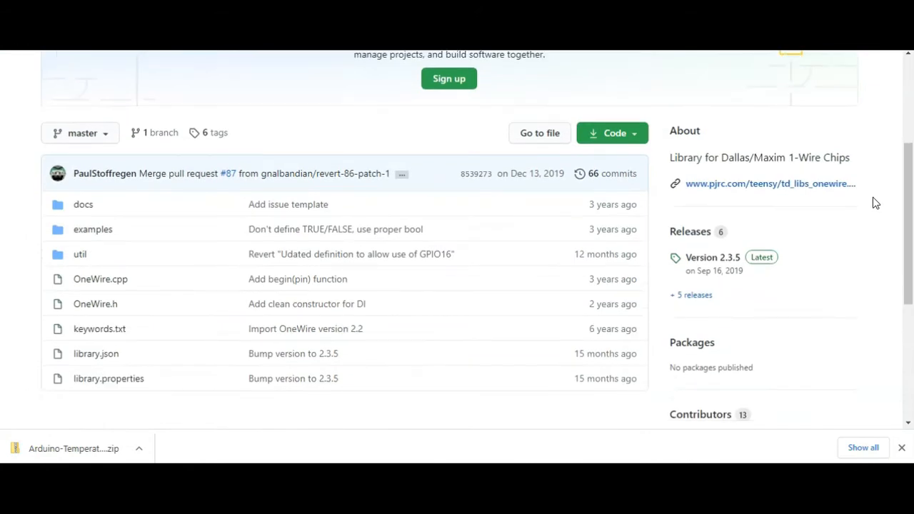
left_click(611, 133)
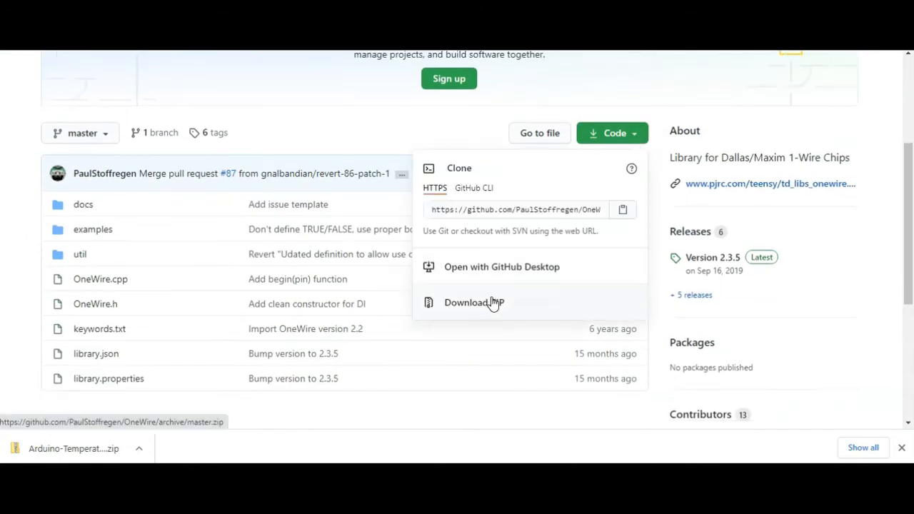
left_click(474, 303)
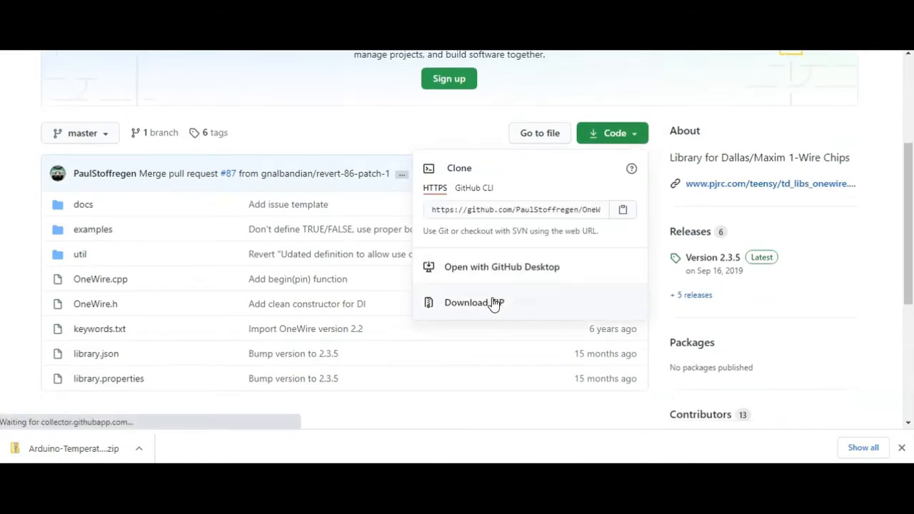
left_click(474, 303)
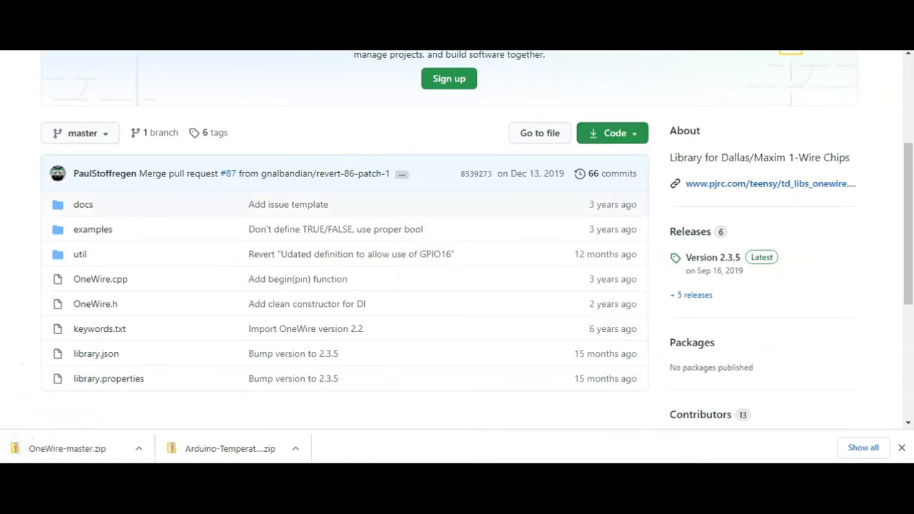
mouse_move(494, 206)
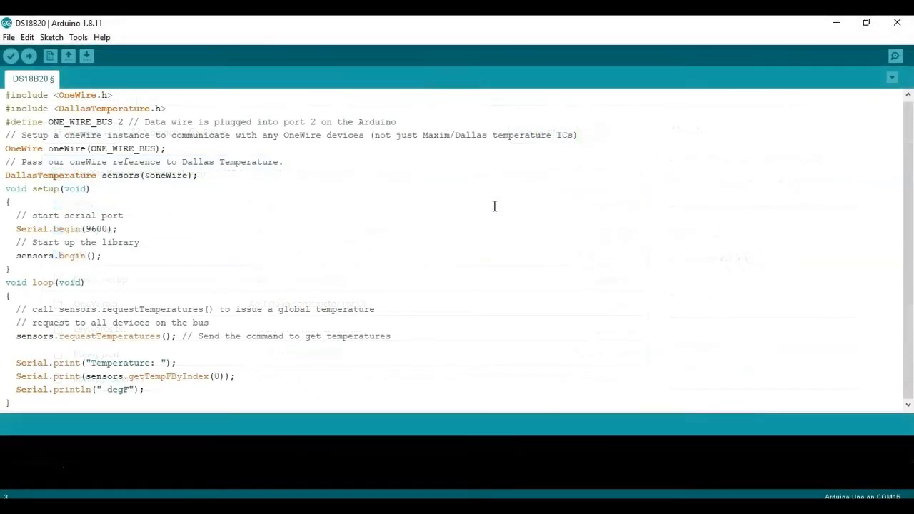
mouse_move(479, 217)
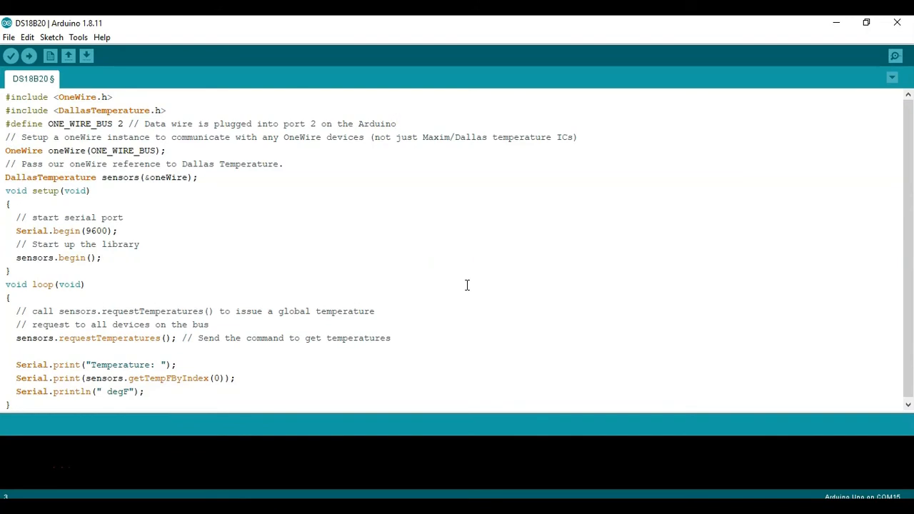
- Switch from the browser back to the Arduino IDE window with the DS18B20 sketch
left_click(397, 123)
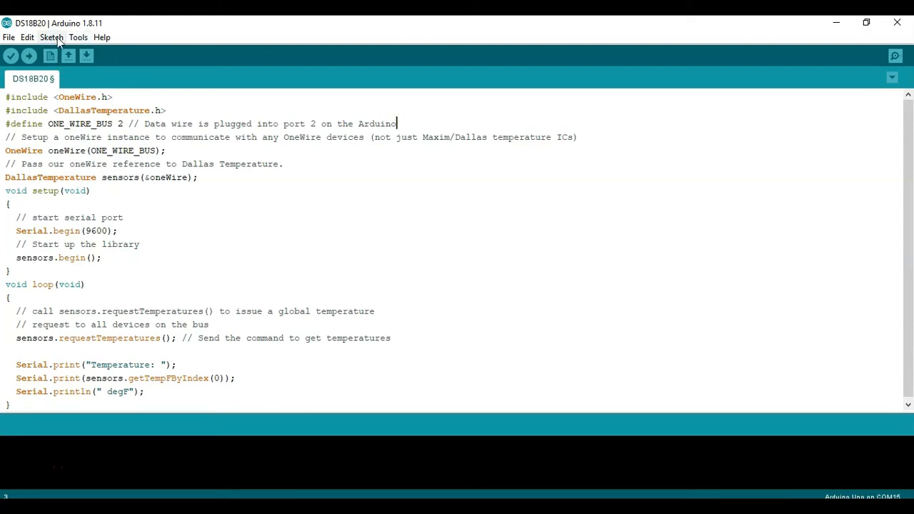
left_click(52, 37)
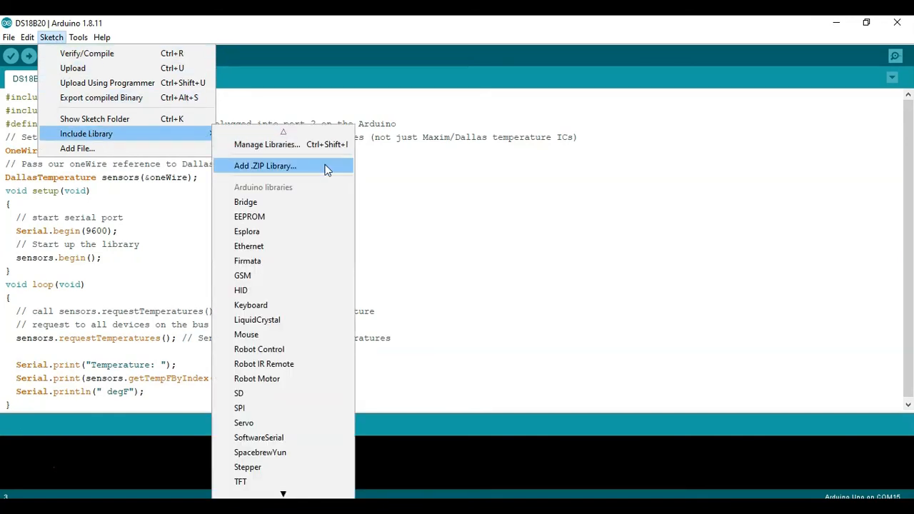
left_click(265, 166)
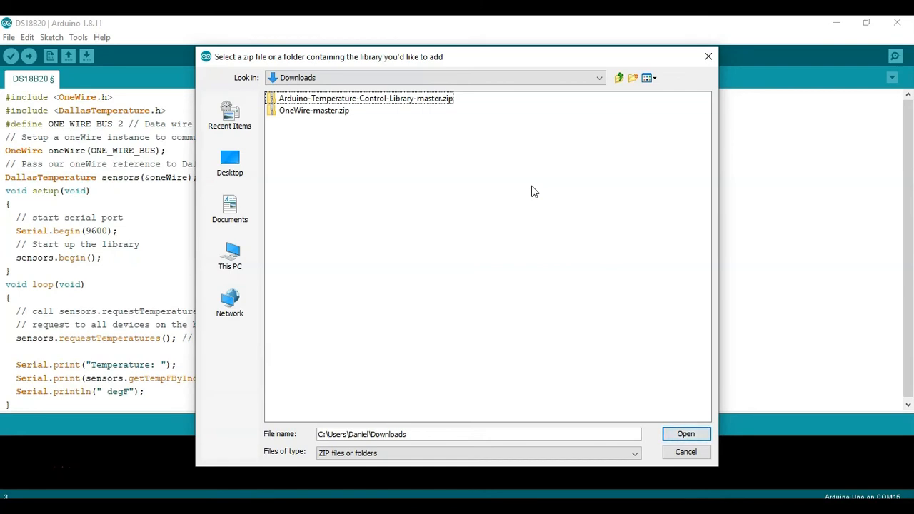
left_click(365, 99)
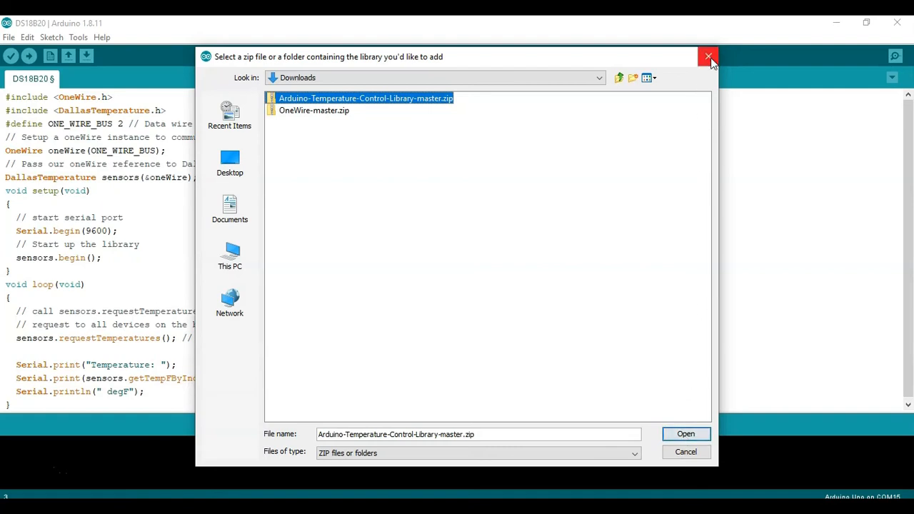
left_click(708, 58)
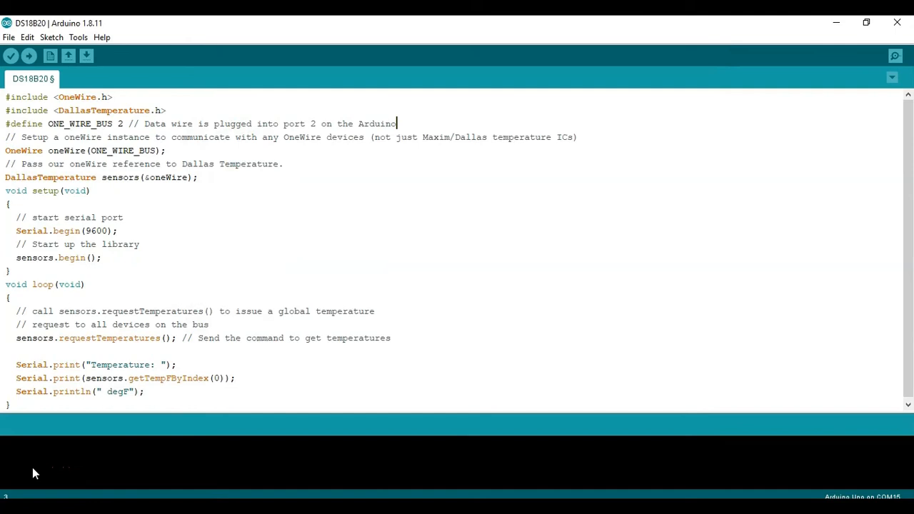
mouse_move(511, 248)
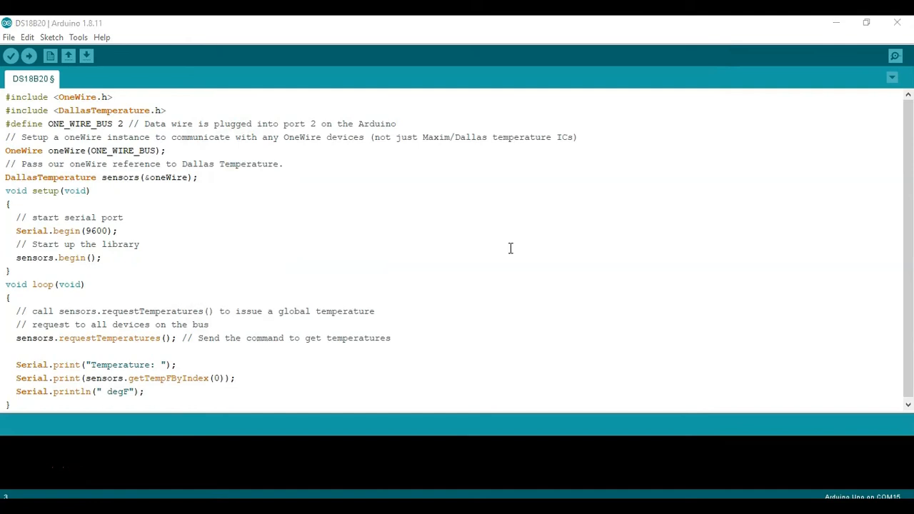
- Highlight the two library #include lines, the ONE_WIRE_BUS name, and its pin number 2
left_click(129, 97)
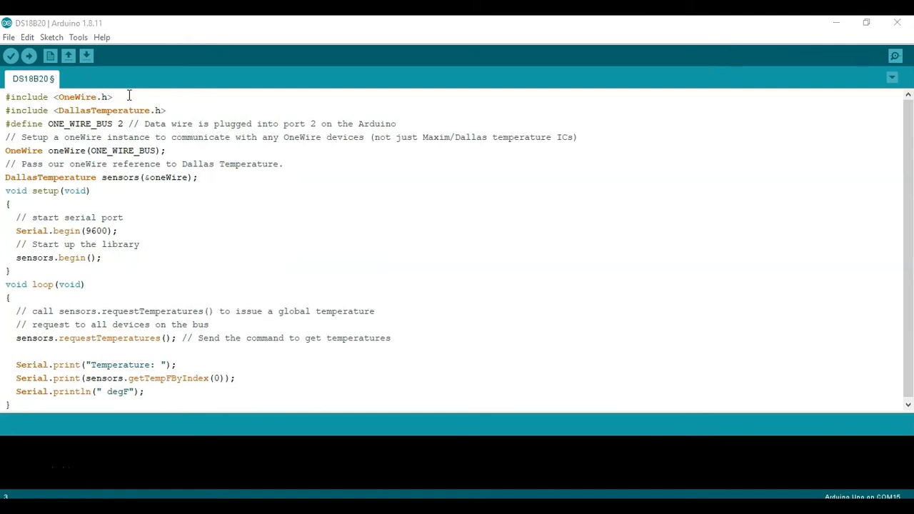
left_click_drag(6, 98, 166, 110)
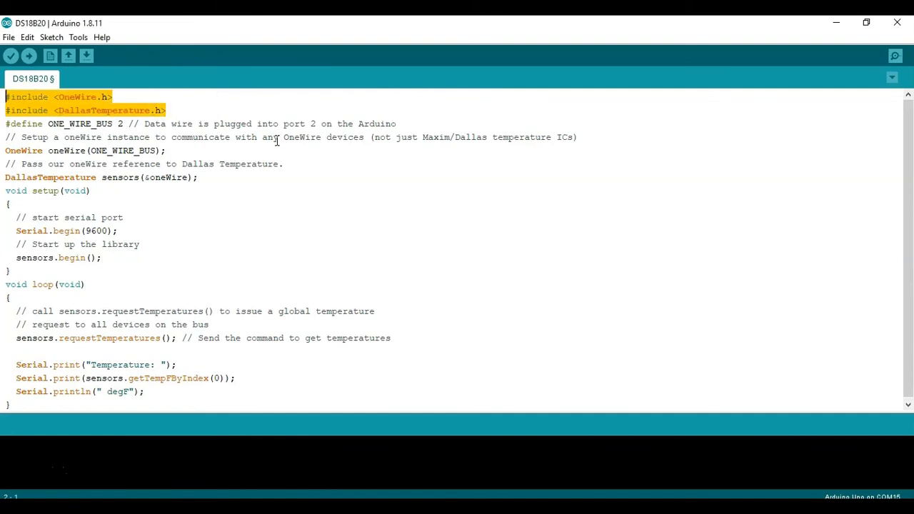
left_click(48, 122)
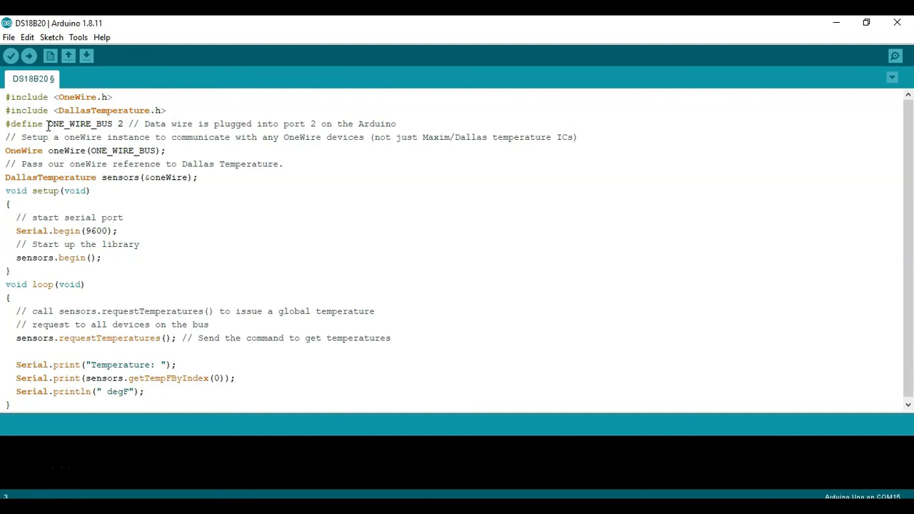
double_click(77, 123)
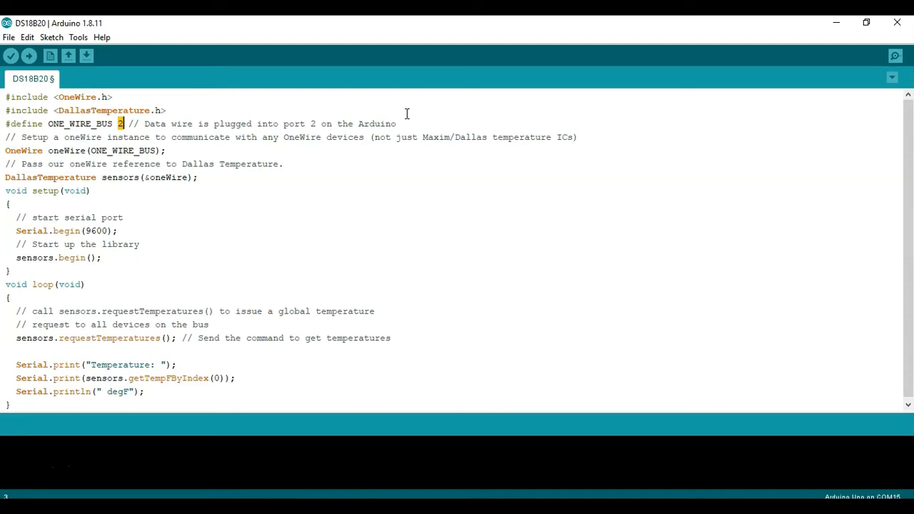
left_click(397, 123)
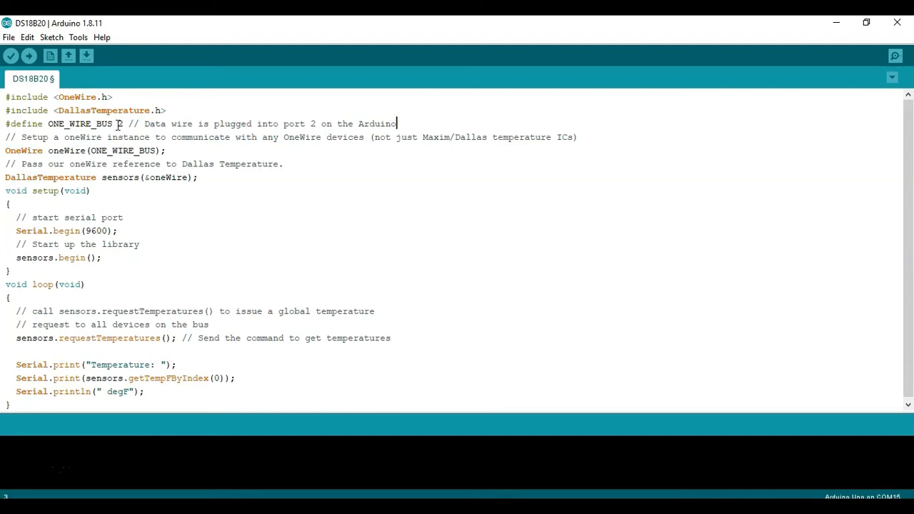
double_click(120, 123)
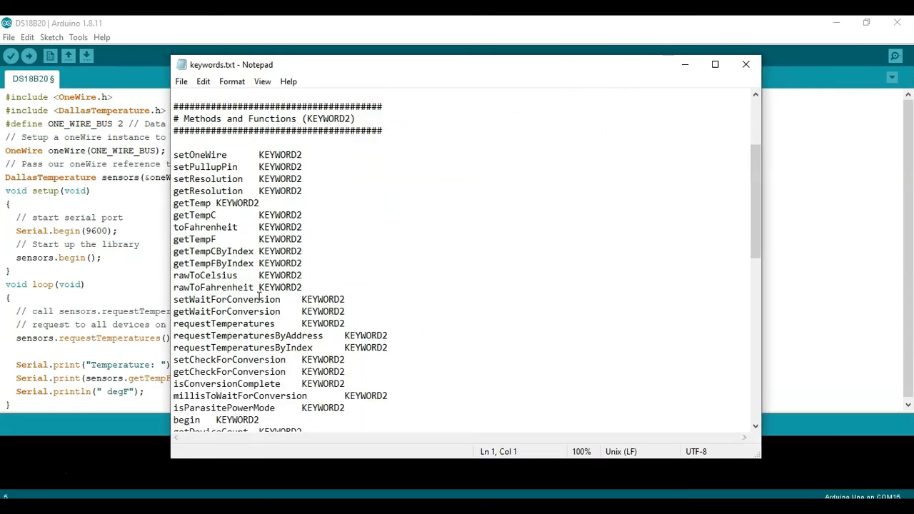
- Move keywords.txt beside the sketch, highlight getTempFByIndex, then close Notepad
left_click_drag(229, 64, 386, 66)
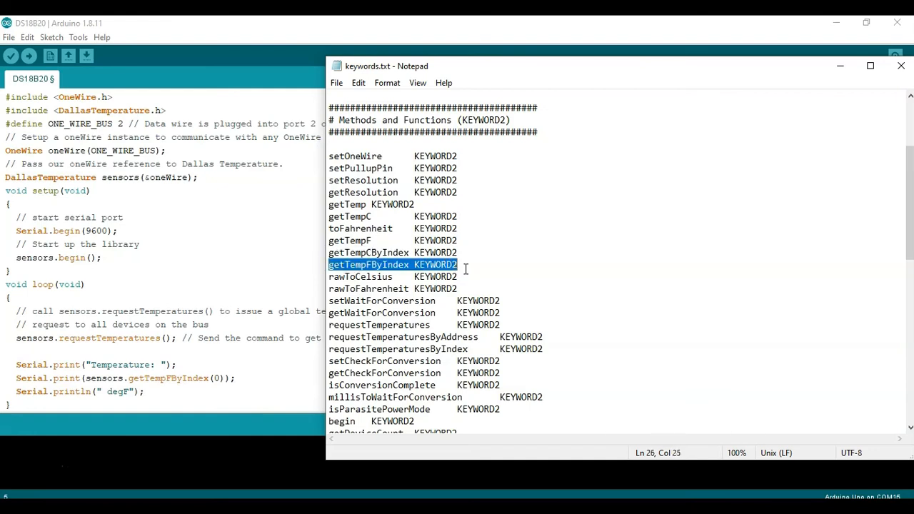
mouse_move(469, 259)
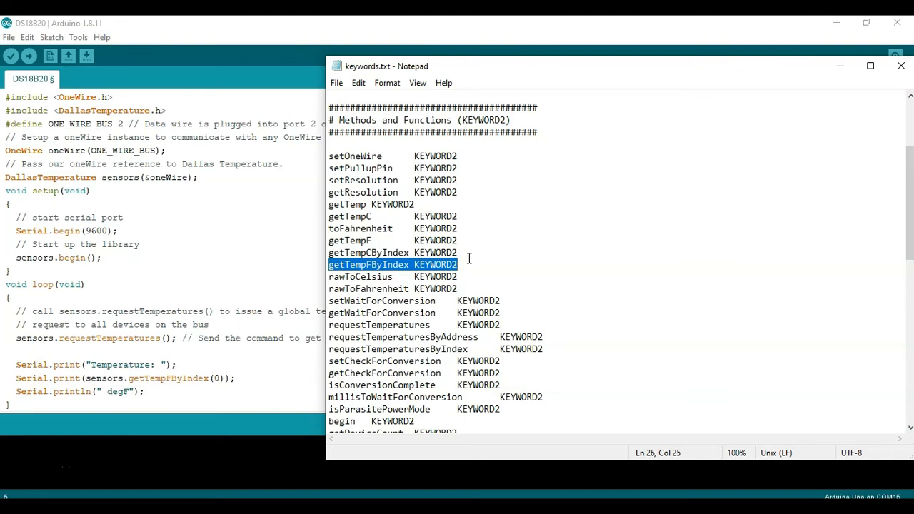
left_click(391, 252)
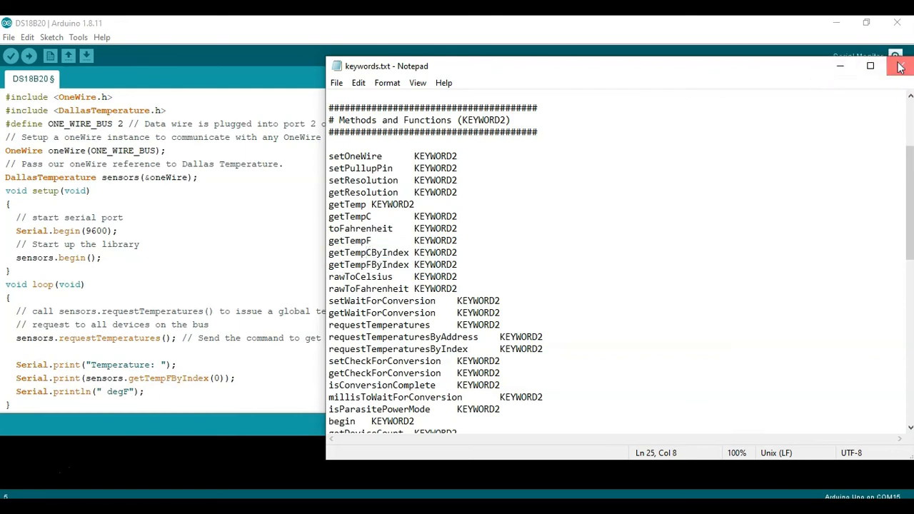
left_click(899, 66)
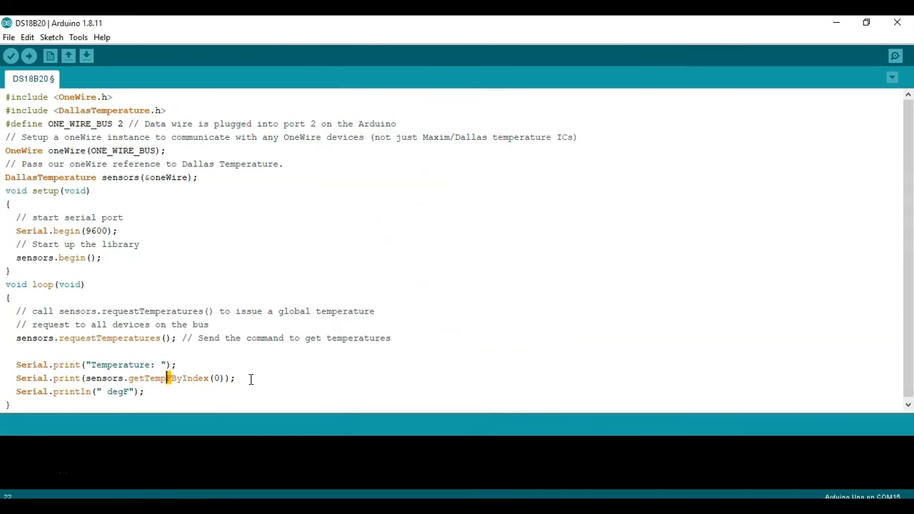
- Correct getTempFByIndex, compile and upload the sketch (5058 bytes), and start the COM15 serial monitor
type("F")
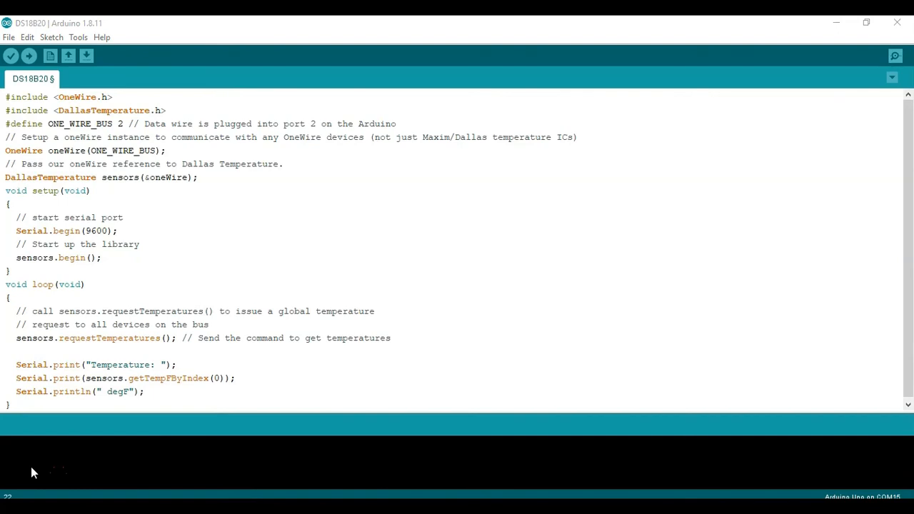
left_click(10, 56)
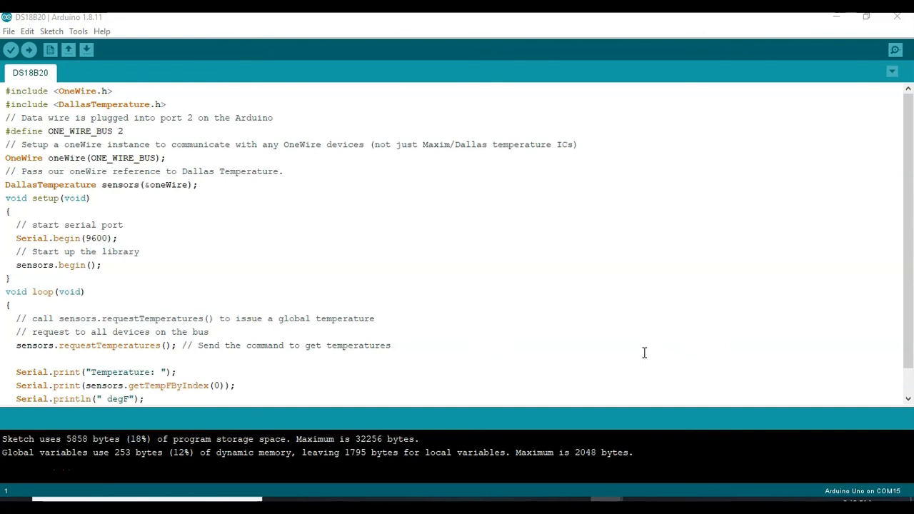
mouse_move(125, 95)
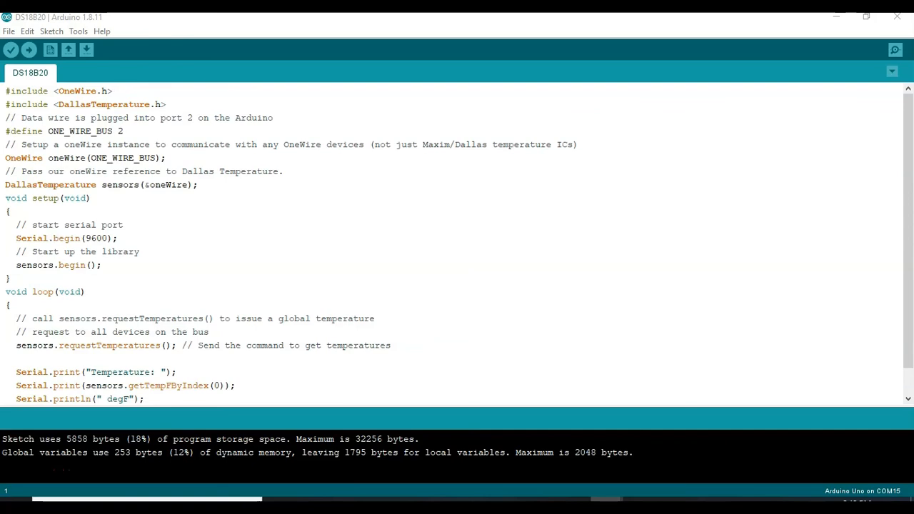
mouse_move(642, 353)
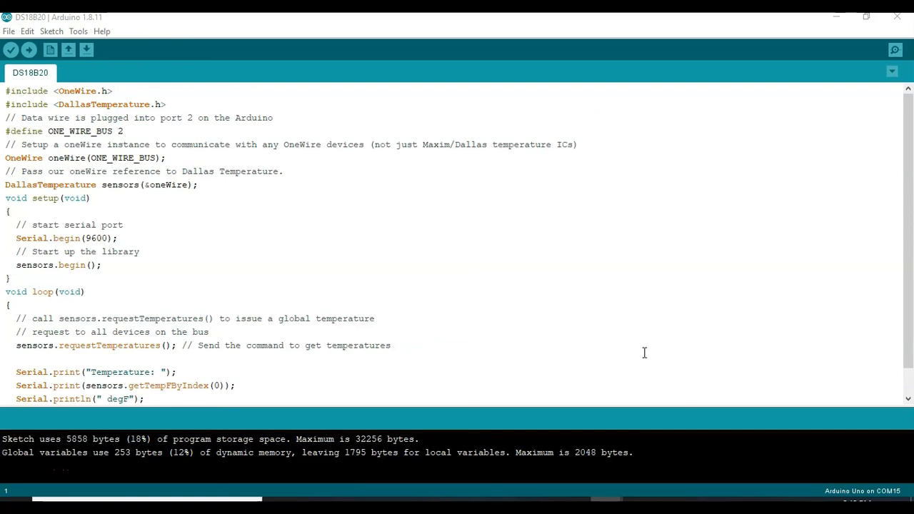
mouse_move(893, 50)
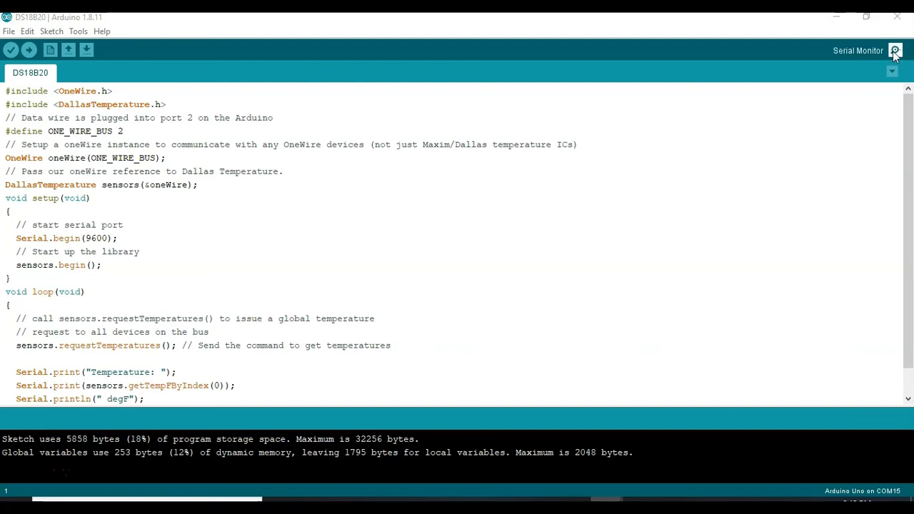
left_click(894, 50)
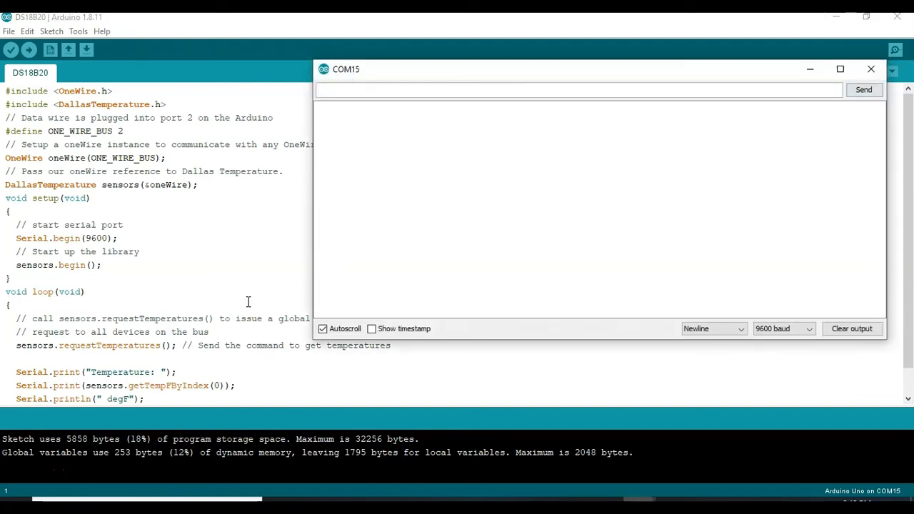